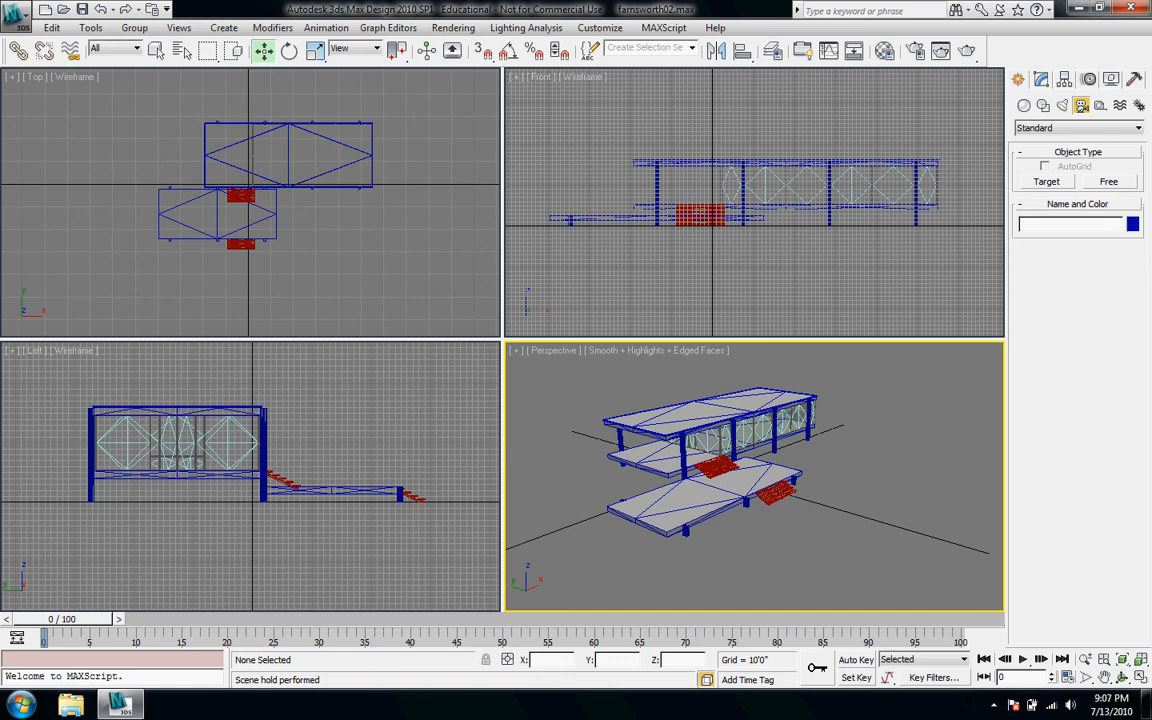
Start placing a free camera, Camera01, from the Create panel's Cameras category
{"action": "left_click", "coordinate": [1036, 104]}
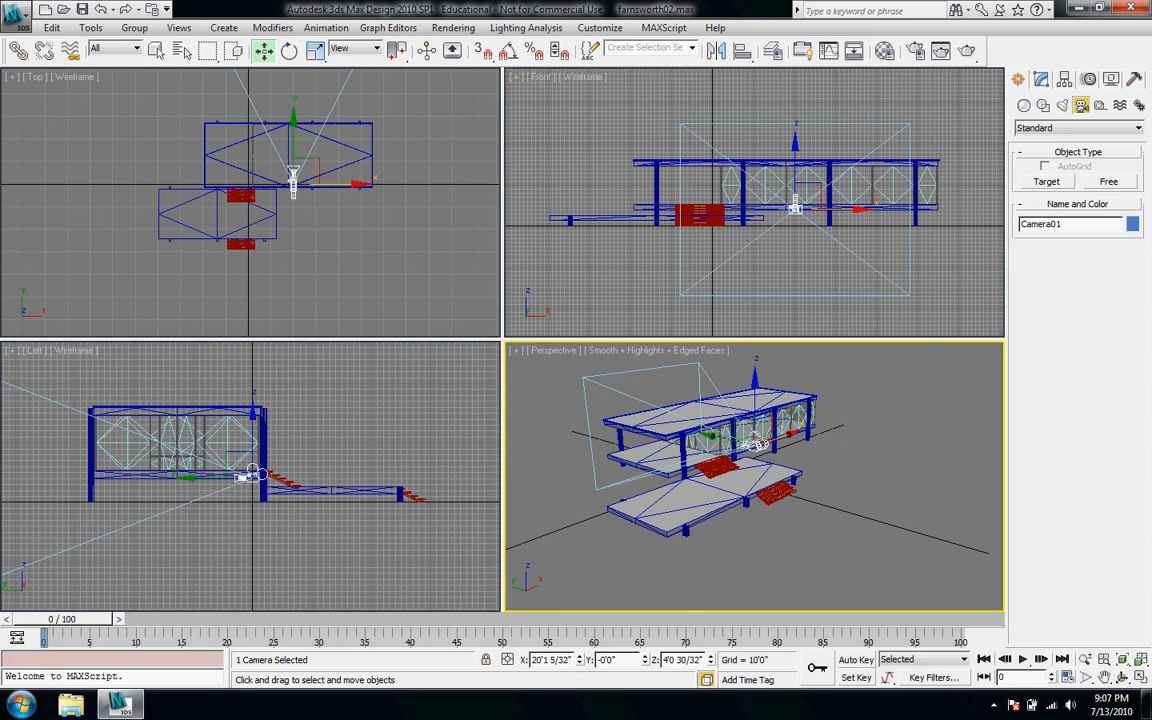
Move Camera01 out in front of the house and show its view in the bottom-right viewport
{"action": "left_click_drag", "start_coordinate": [292, 180], "coordinate": [376, 180]}
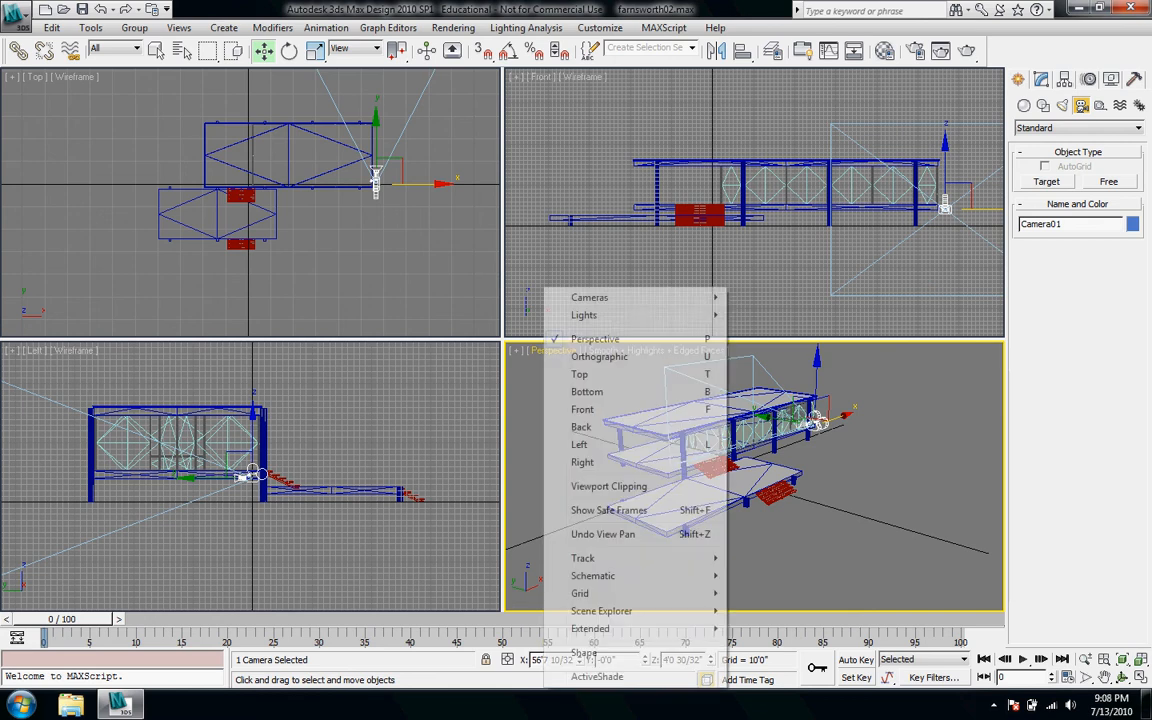
{"action": "mouse_move", "coordinate": [588, 296]}
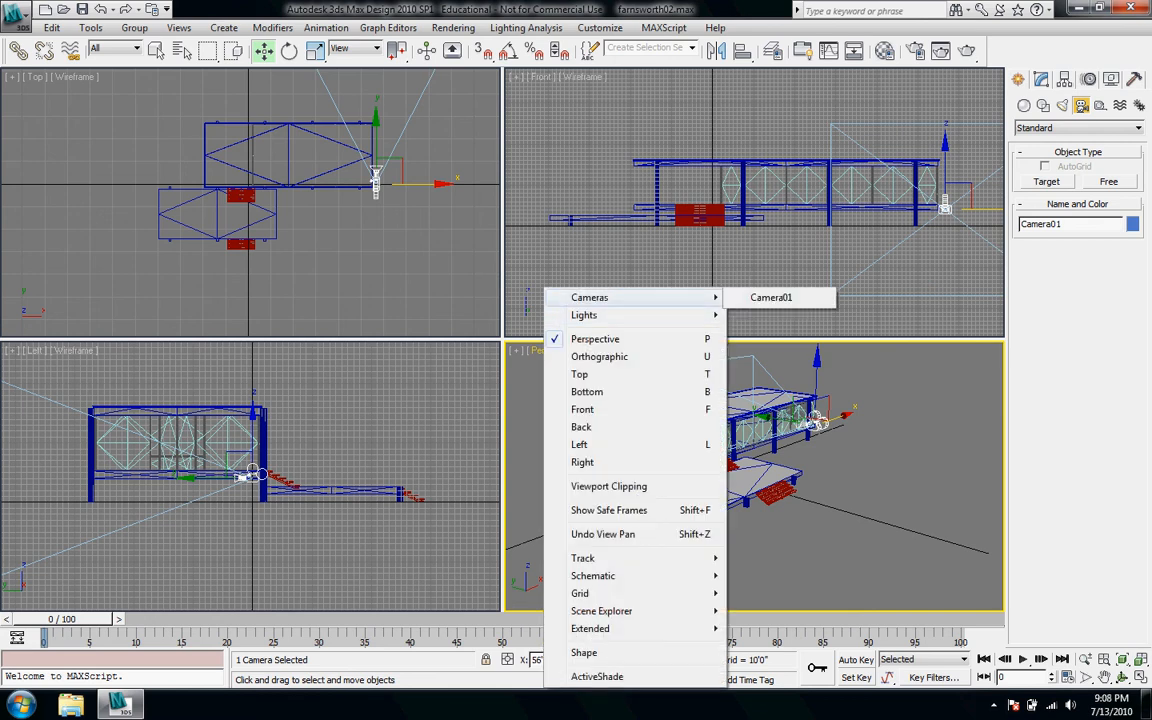
{"action": "left_click", "coordinate": [770, 296]}
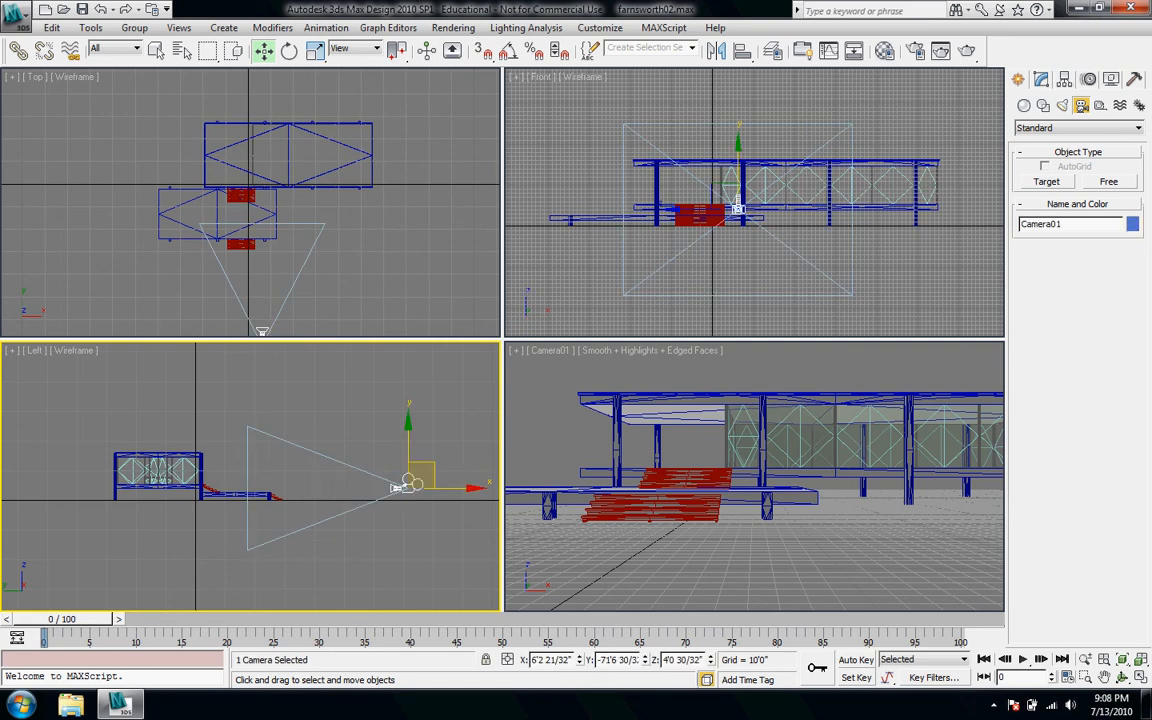
Set Camera01's object colour to yellow in the Object Color dialog
{"action": "left_click", "coordinate": [1132, 224]}
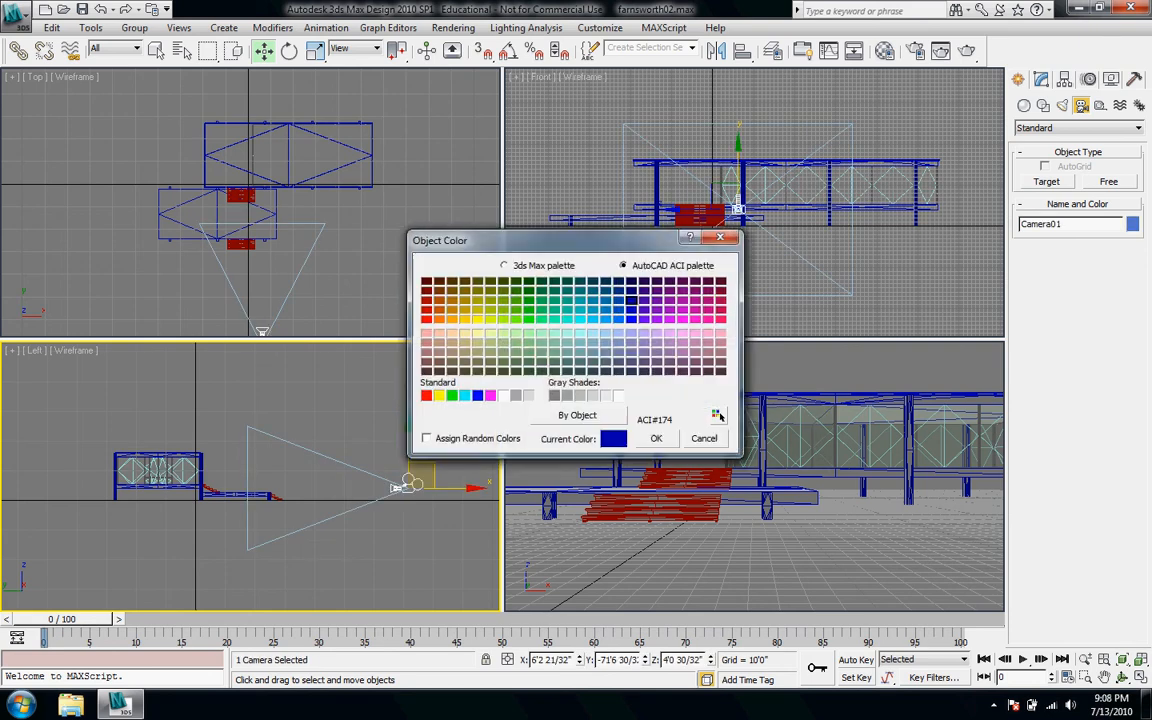
{"action": "left_click", "coordinate": [476, 320]}
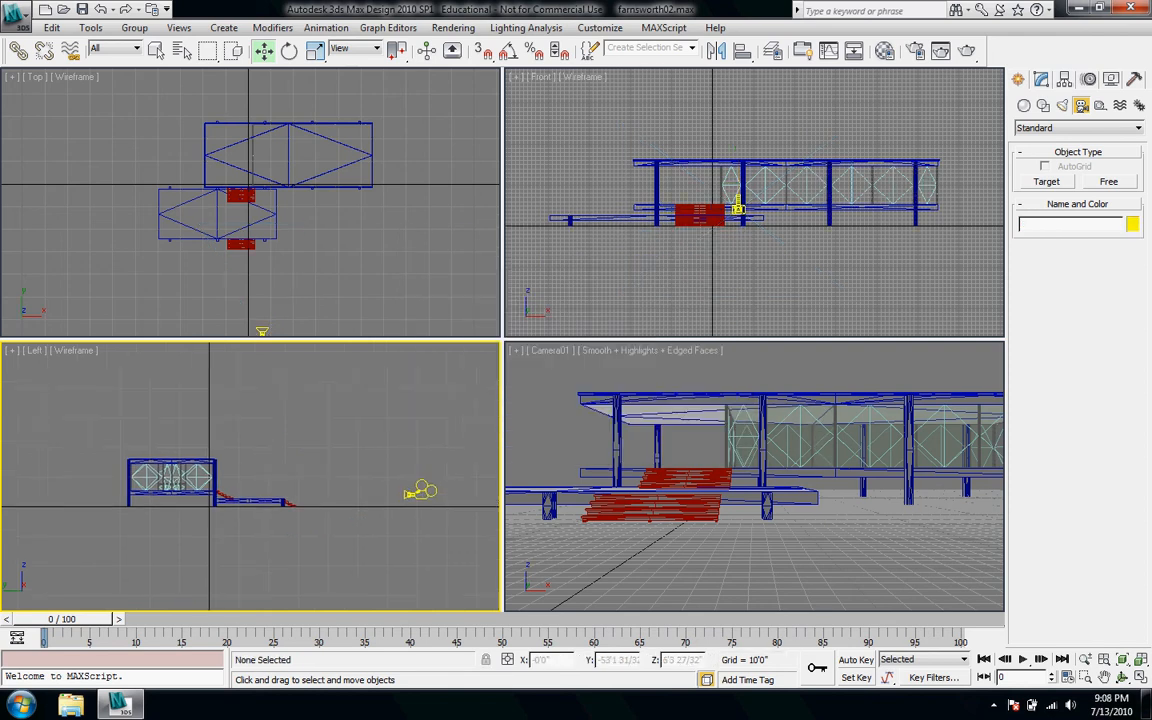
{"action": "left_click", "coordinate": [420, 492]}
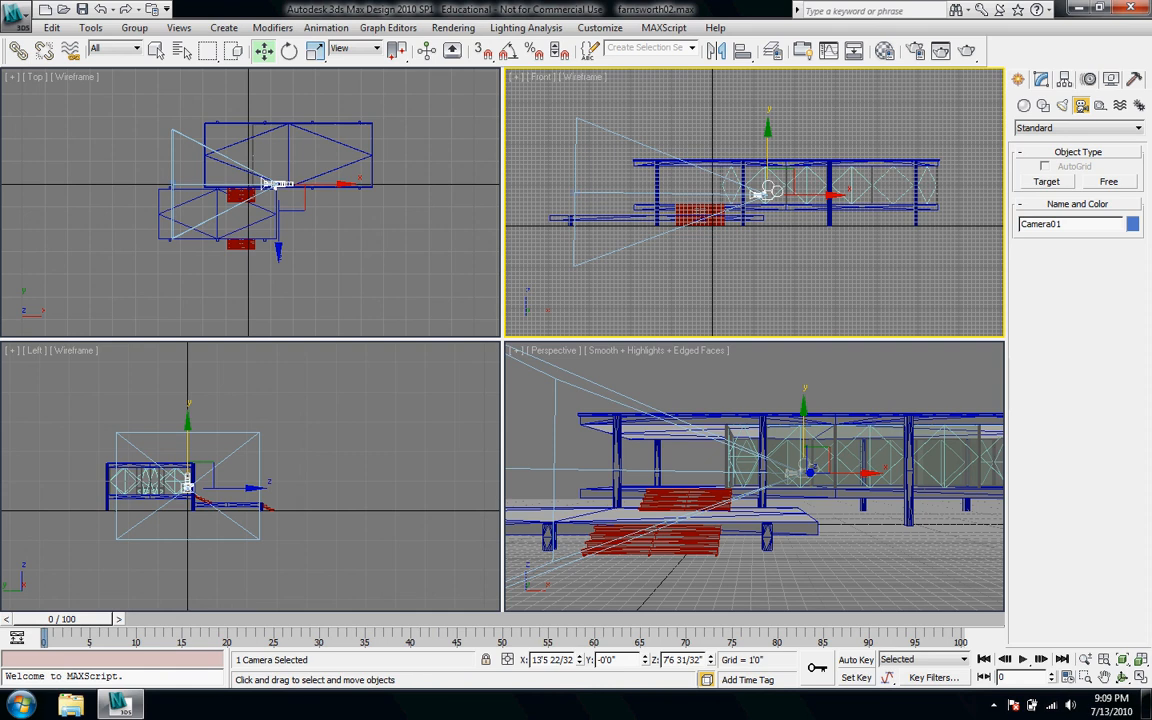
Continue positioning Camera01 up near the house's roof line
{"action": "left_click", "coordinate": [1132, 224]}
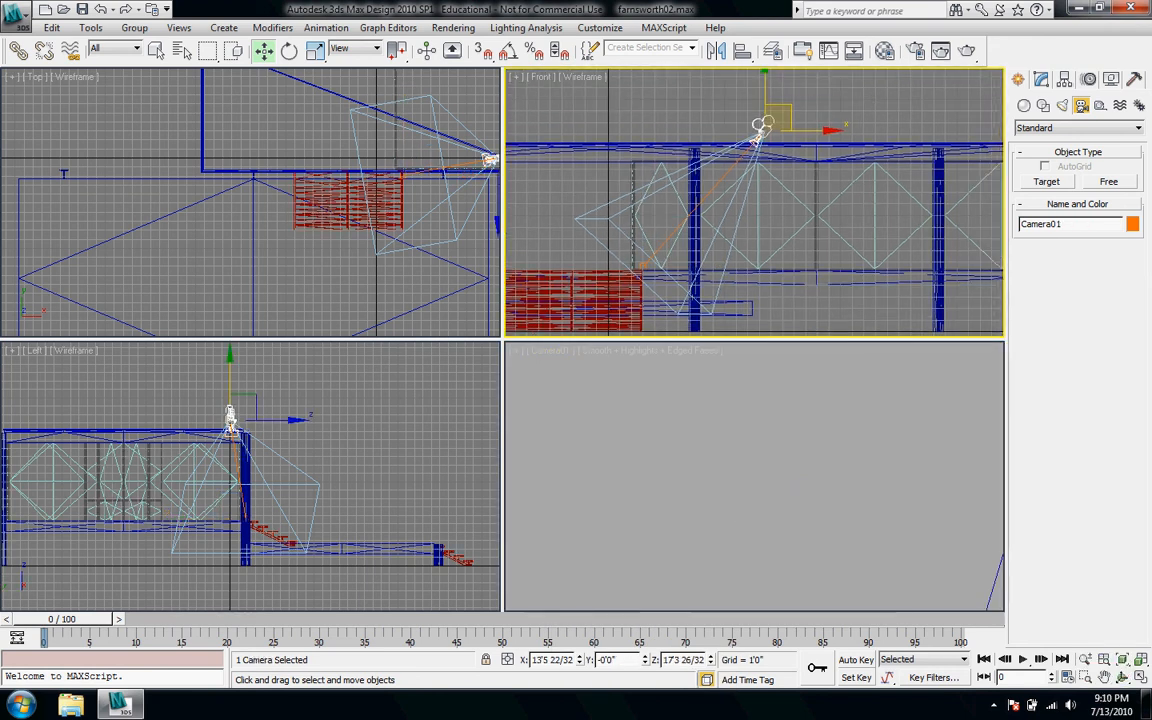
Place Camera01 outside the house so its view shows the whole building from above
{"action": "left_click_drag", "start_coordinate": [760, 124], "coordinate": [904, 100]}
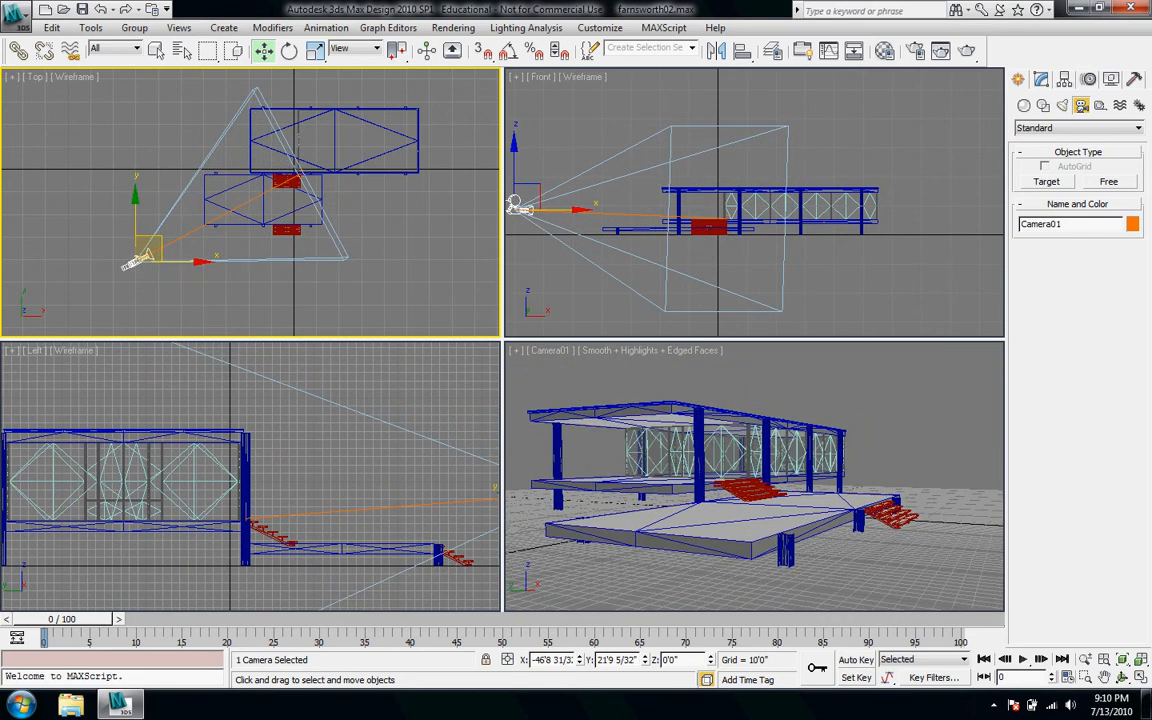
Move the target camera to a lower front-left view of the house and show its lens parameters
{"action": "left_click_drag", "start_coordinate": [140, 258], "coordinate": [200, 270]}
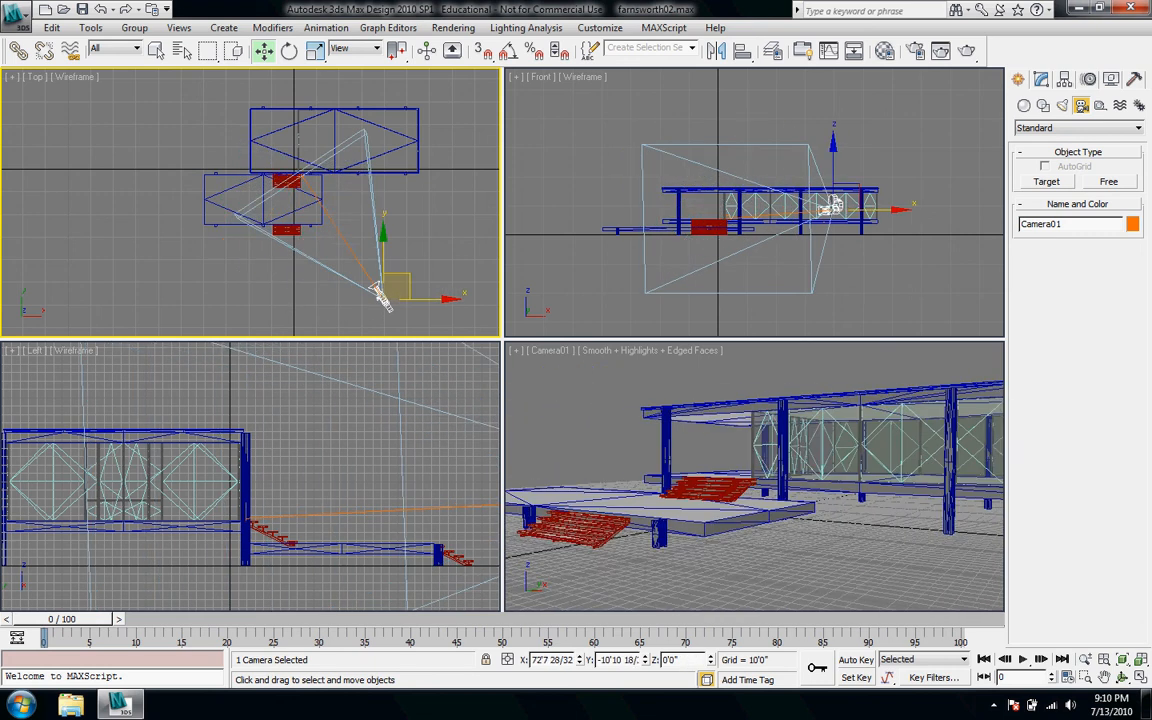
{"action": "left_click_drag", "start_coordinate": [384, 290], "coordinate": [336, 316]}
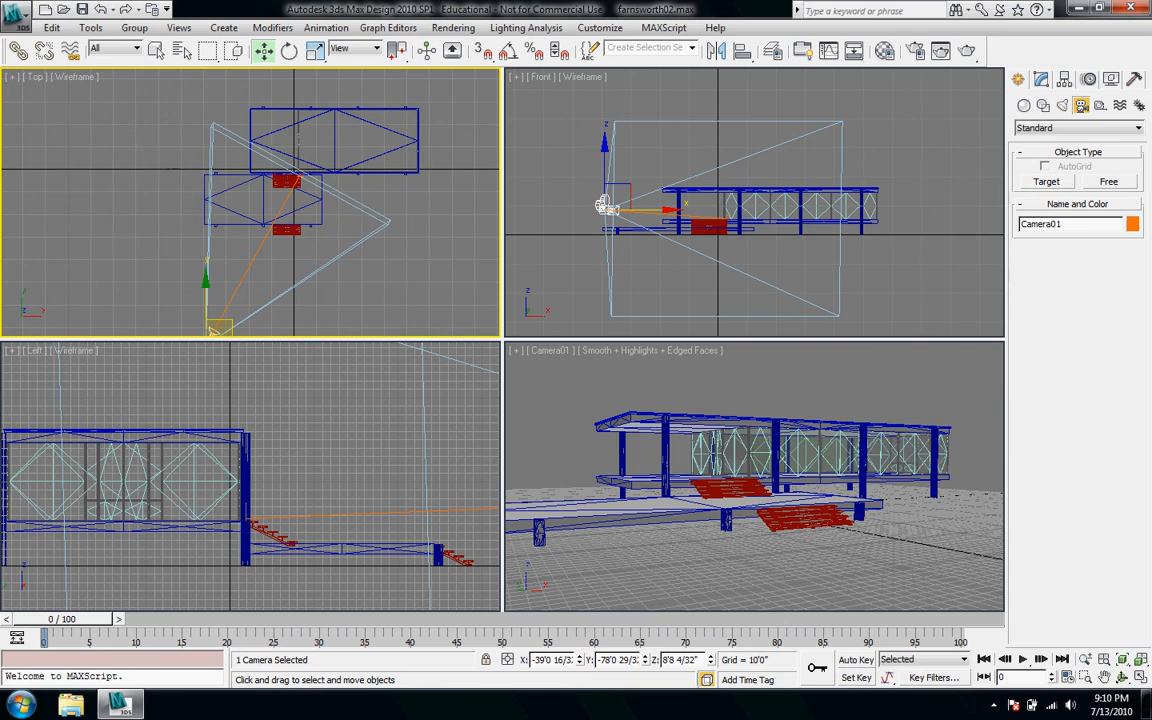
{"action": "left_click", "coordinate": [1040, 80]}
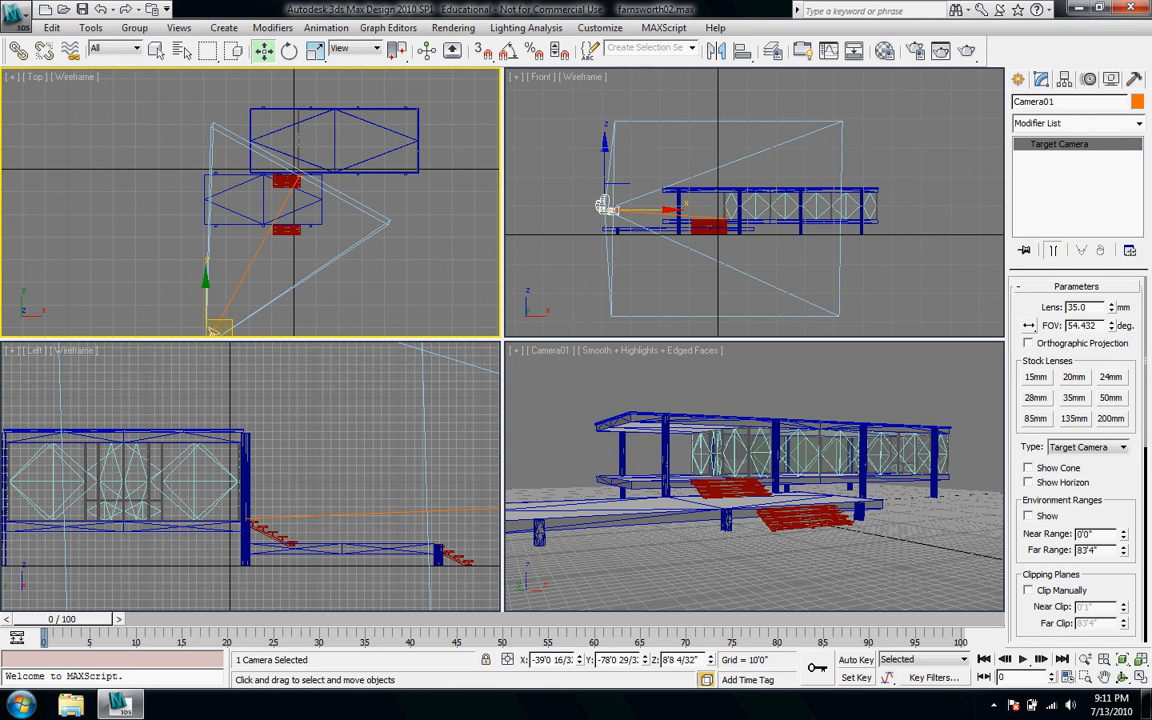
Switch Camera01 to the 24 mm stock lens for a wider view of the house
{"action": "left_click", "coordinate": [1110, 376]}
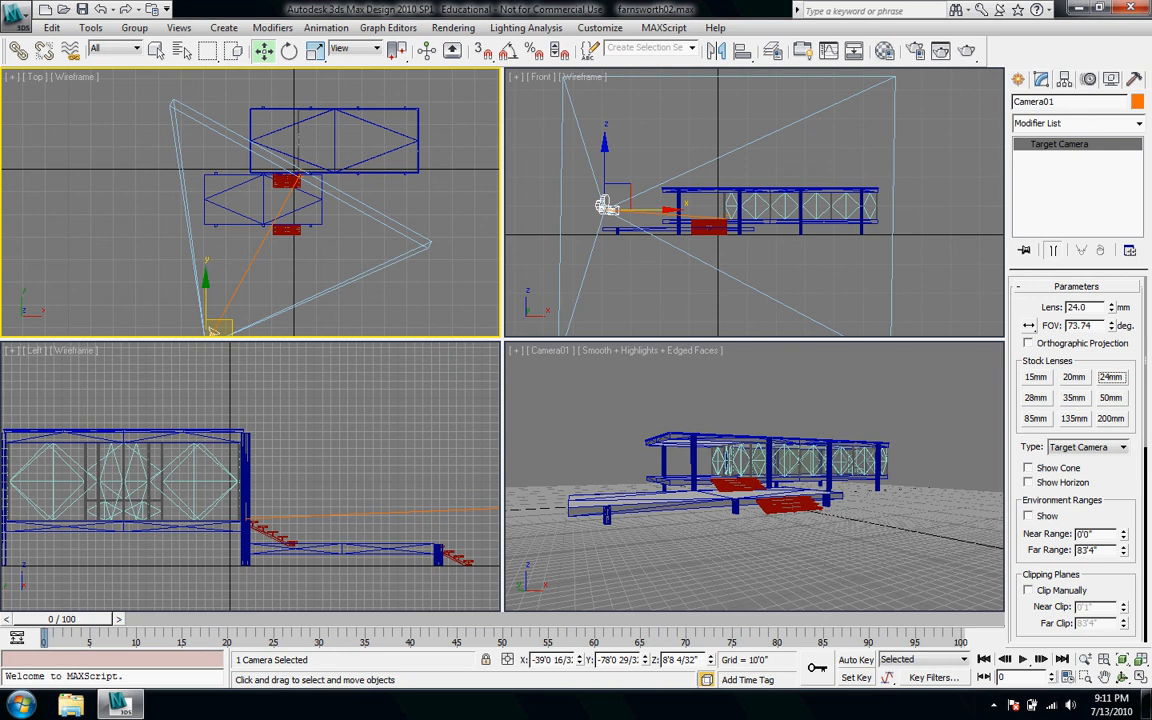